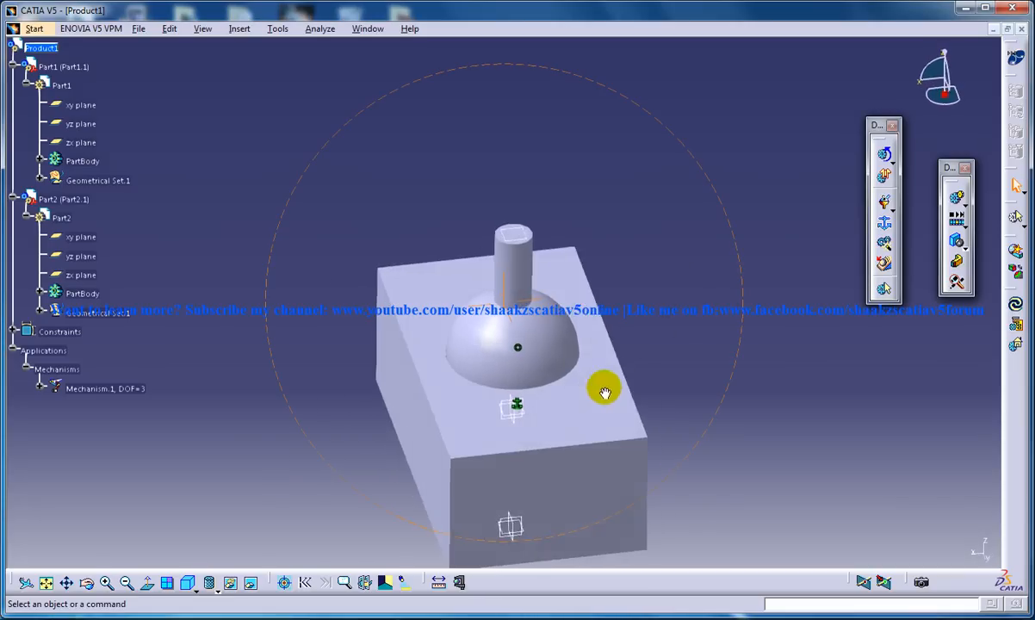
- Switch to Assembly Design and bring up Manipulation Parameters via Edit > Move
drag(603, 393, 461, 296)
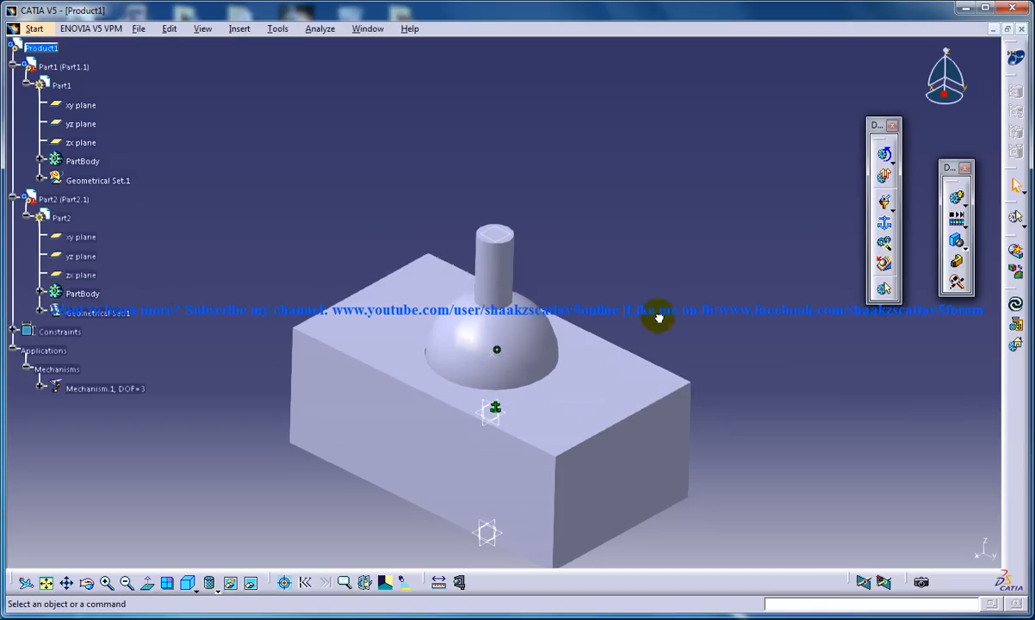
mouse_move(314, 245)
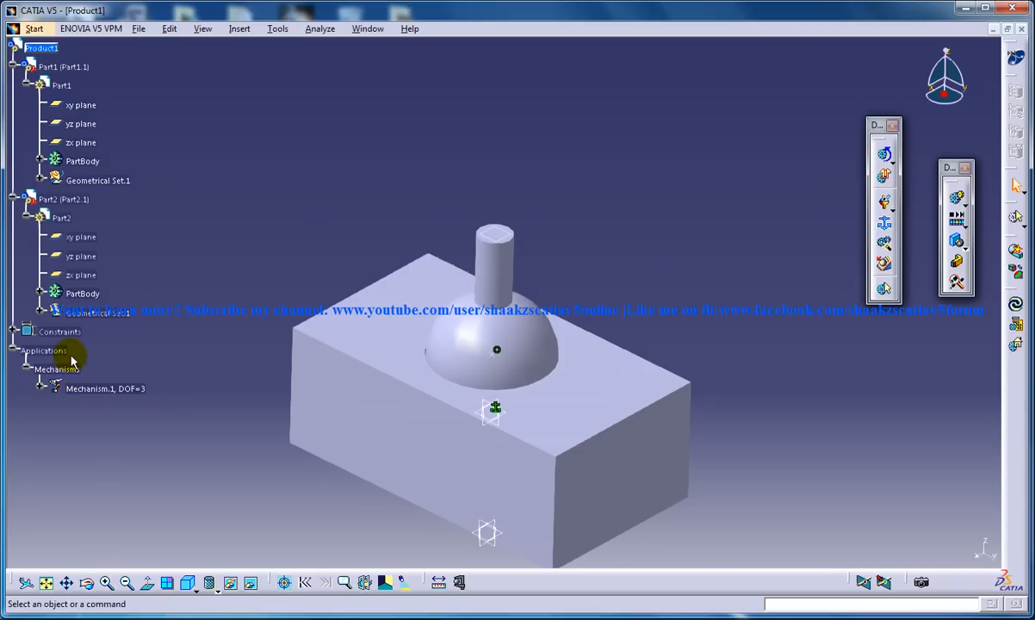
mouse_move(245, 203)
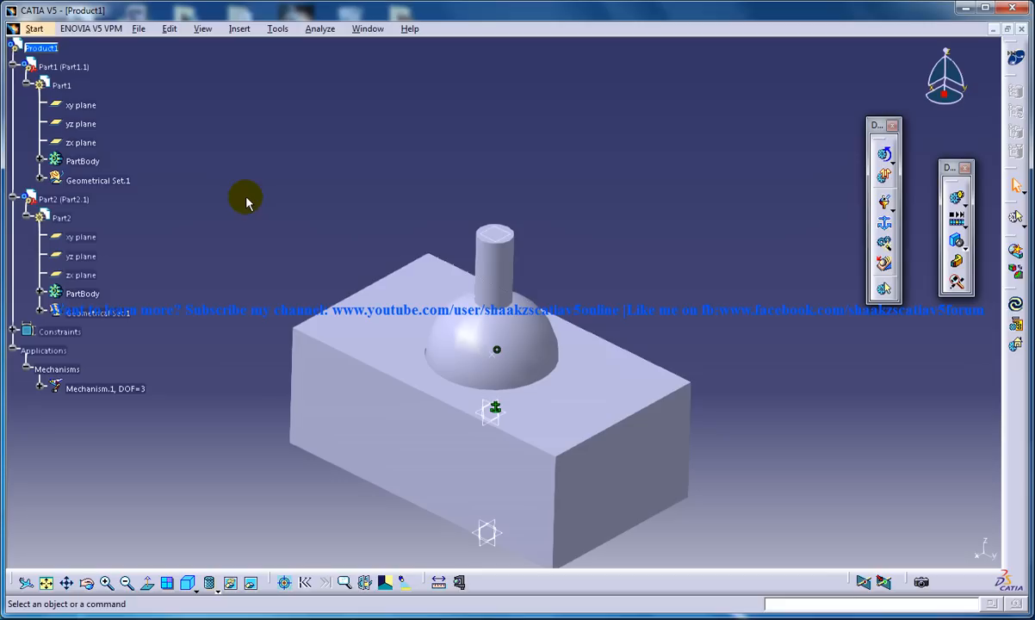
mouse_move(82, 34)
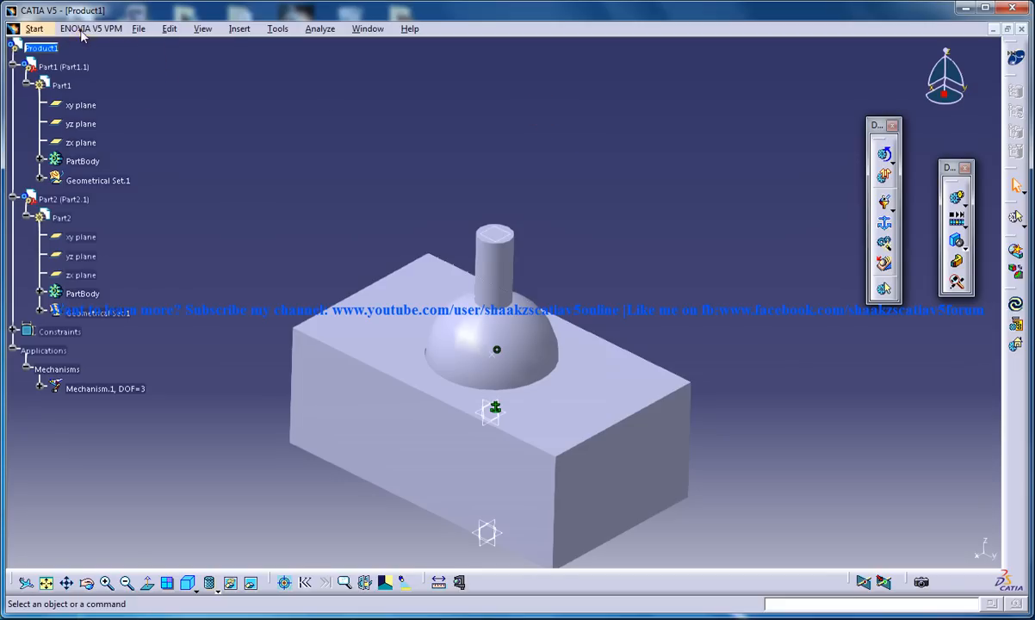
click(35, 28)
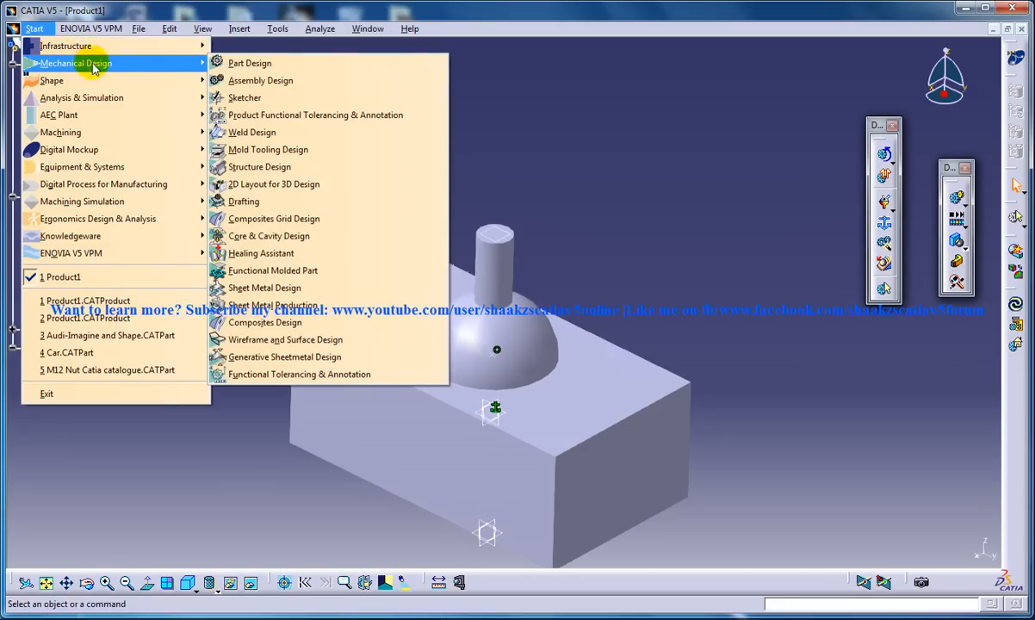
mouse_move(52, 81)
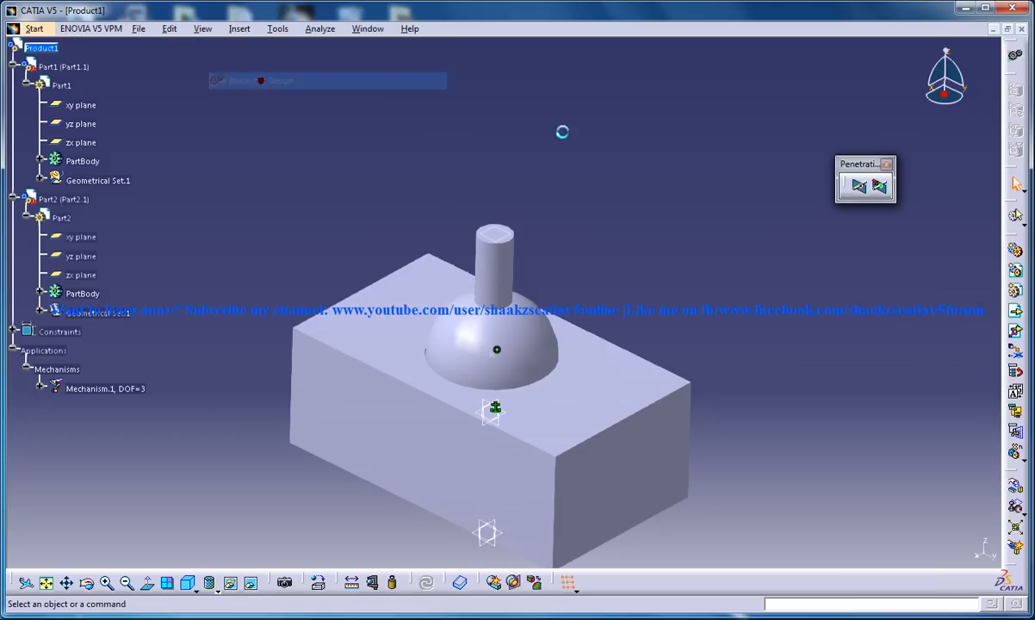
click(169, 27)
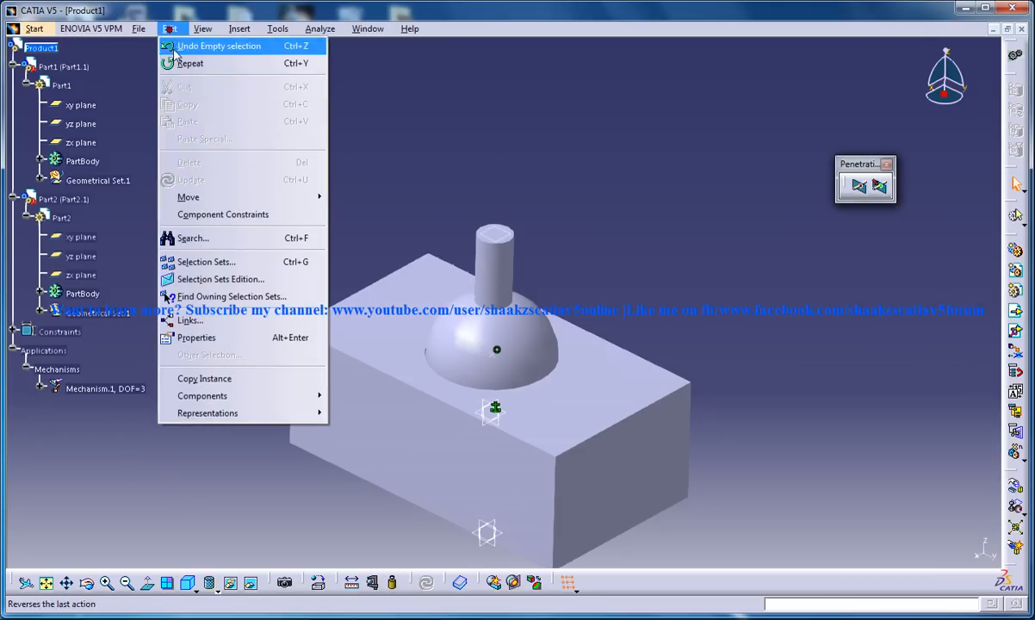
click(188, 196)
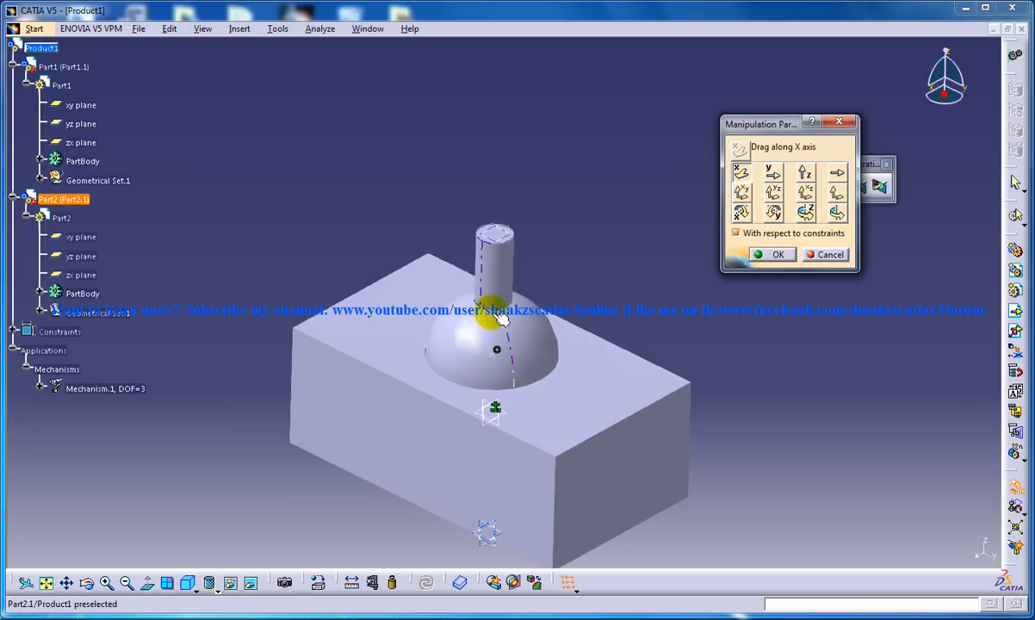
- Test-slide the pin along Z, swing it about its axis in the socket, and confirm
click(771, 172)
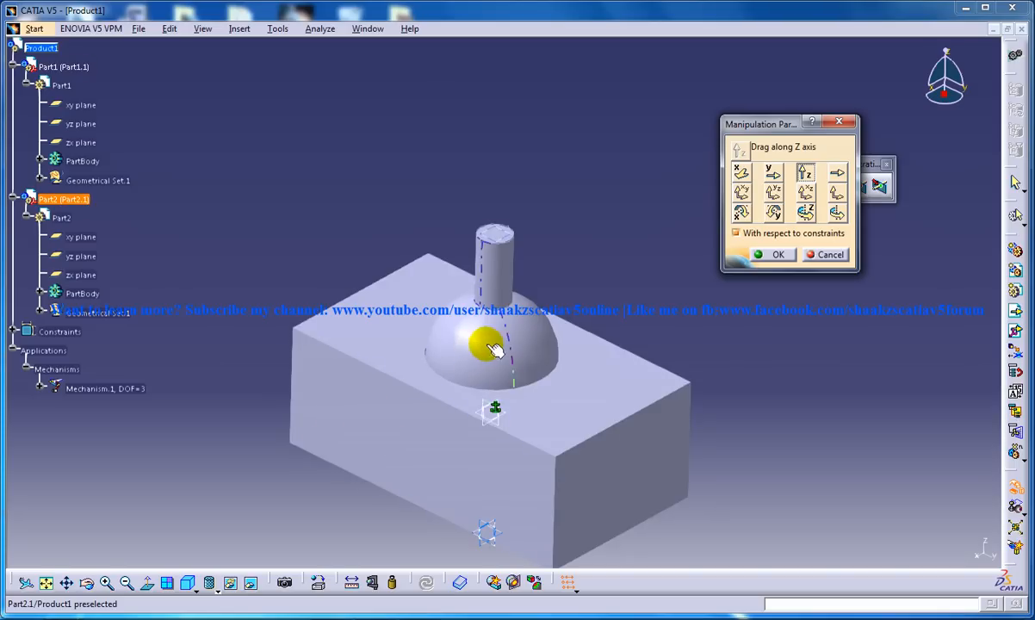
drag(482, 345, 457, 375)
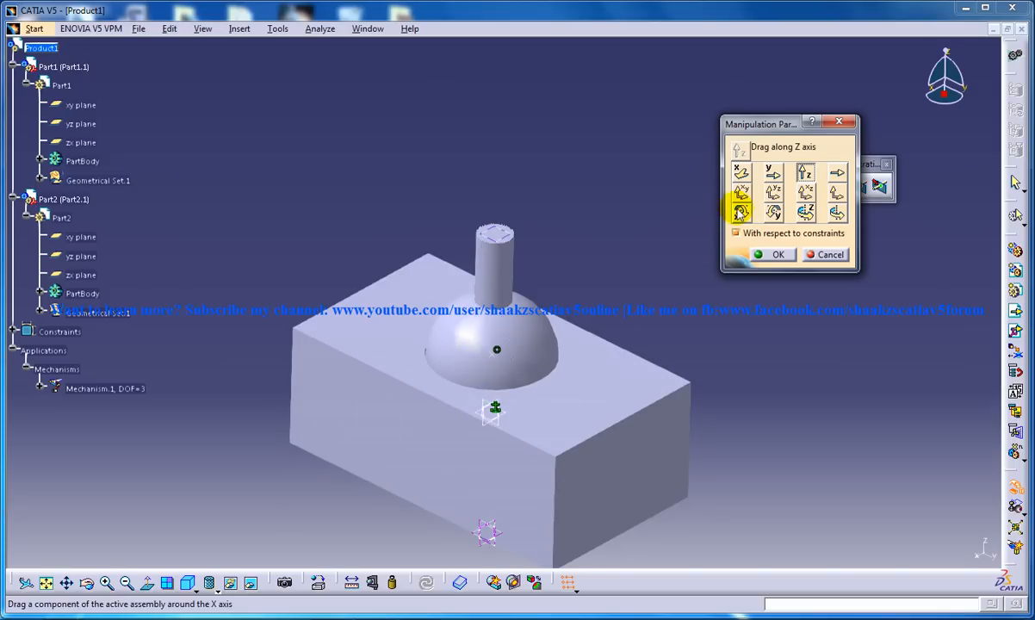
mouse_move(740, 214)
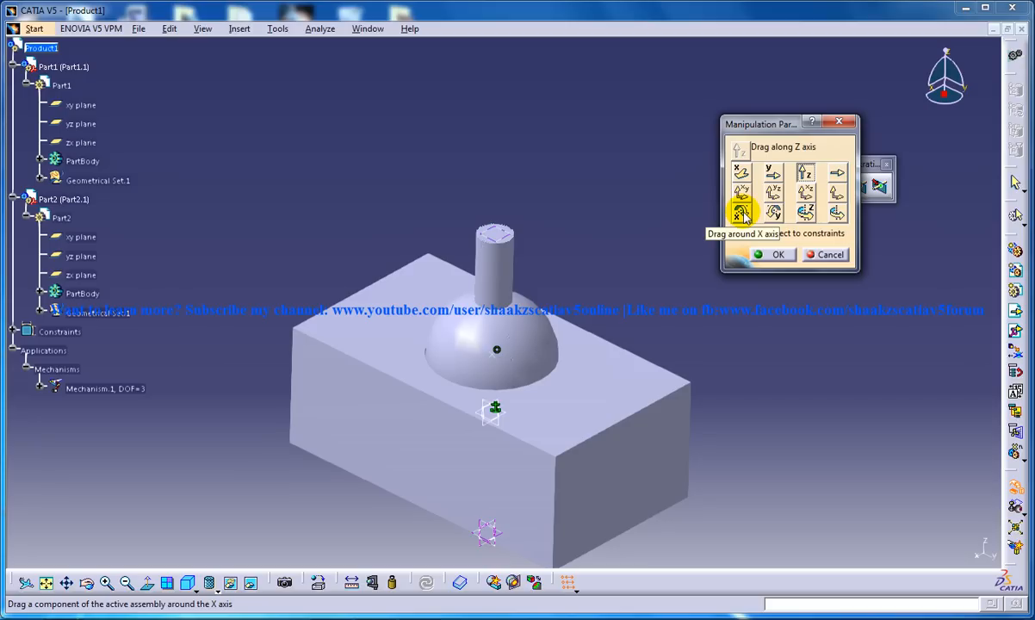
click(739, 214)
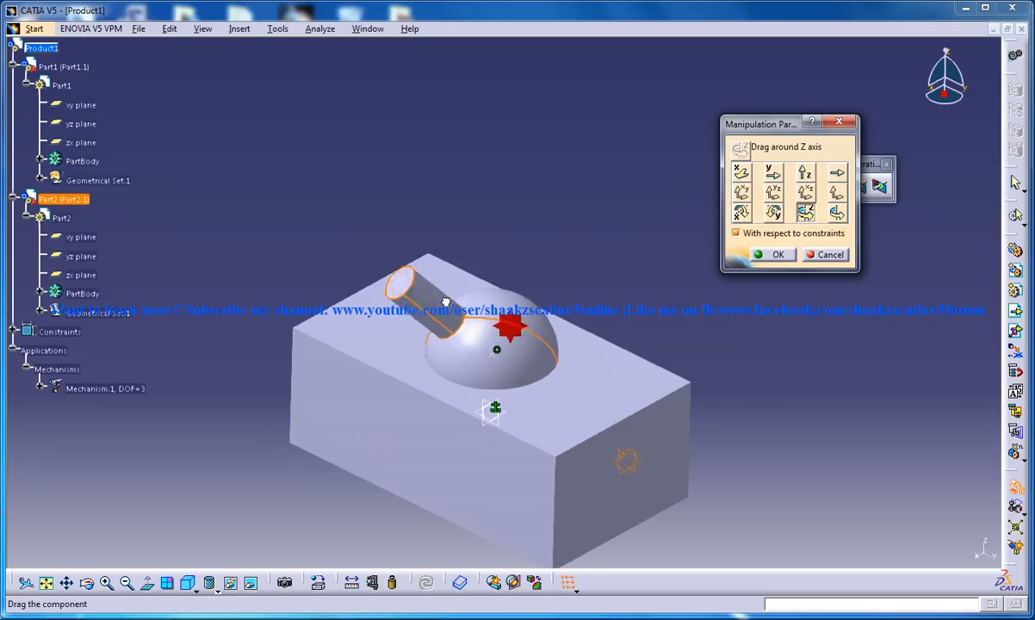
drag(513, 327, 530, 355)
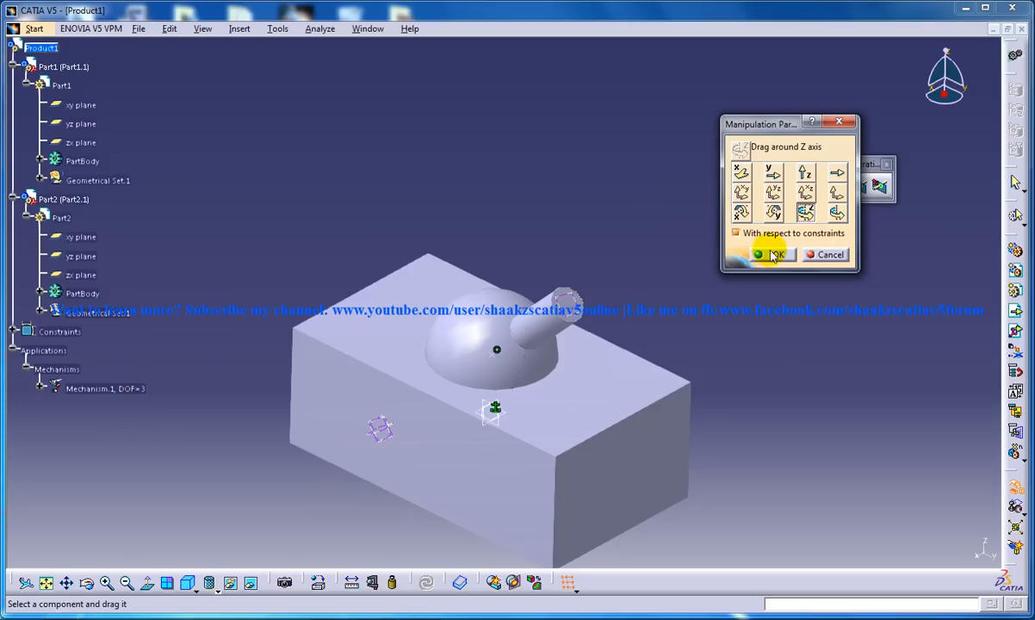
click(765, 255)
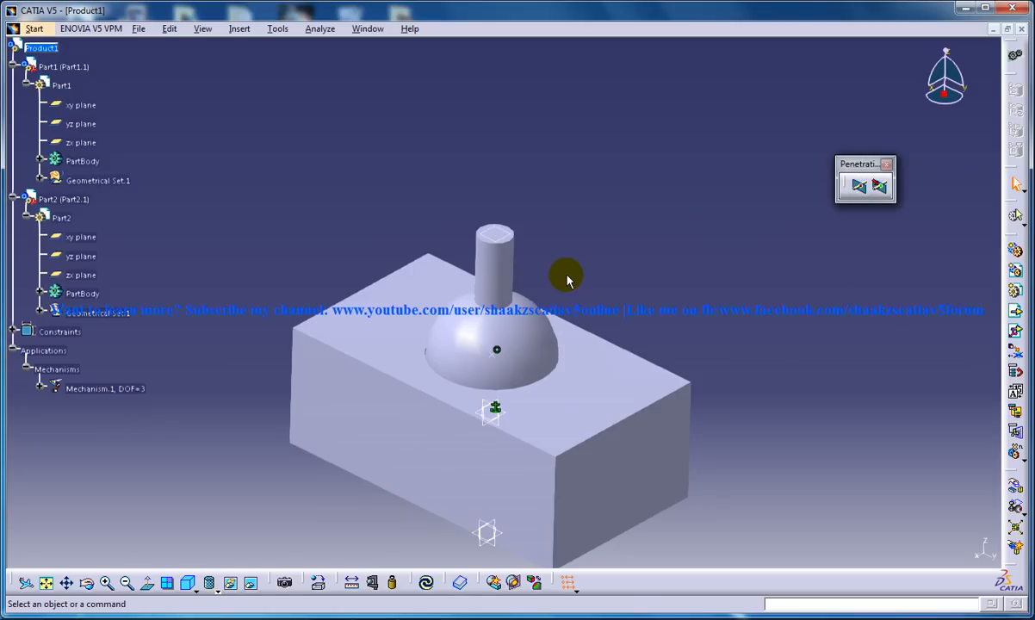
mouse_move(579, 277)
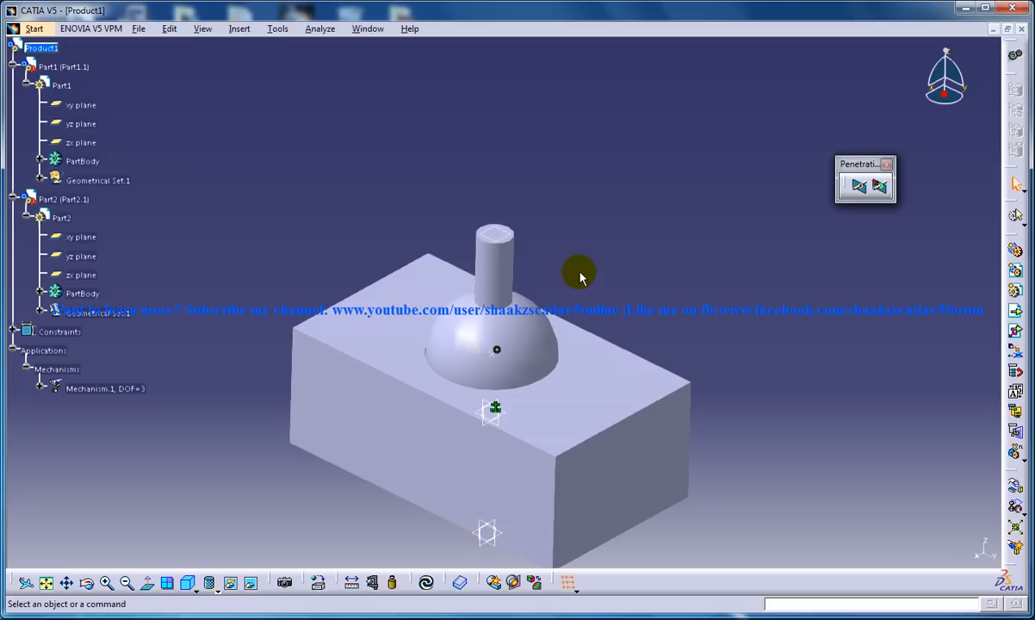
mouse_move(592, 286)
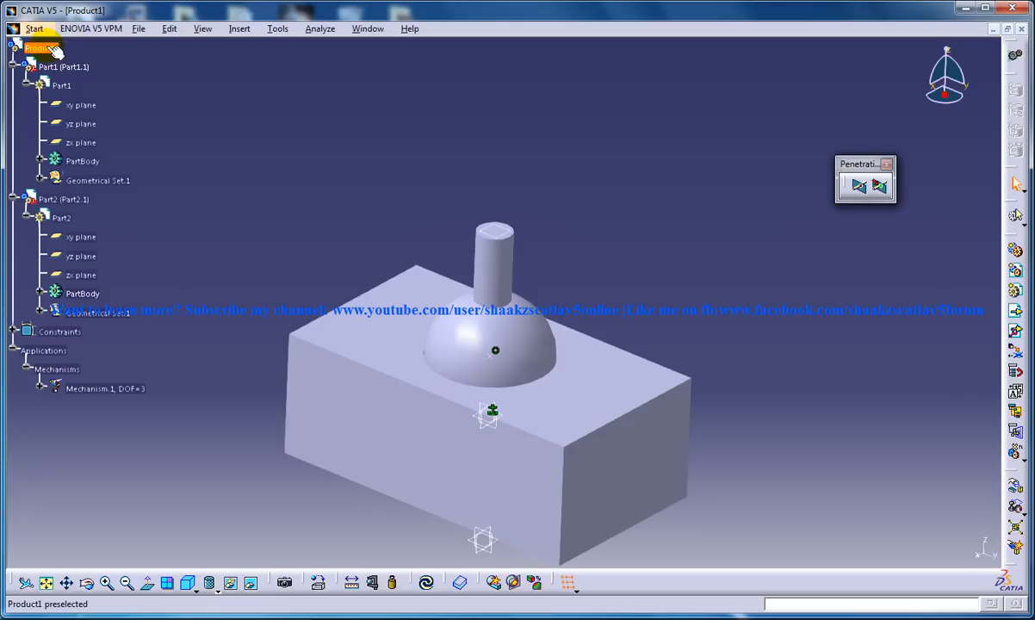
- Activate the top-level product Product1 to return to kinematics
click(34, 28)
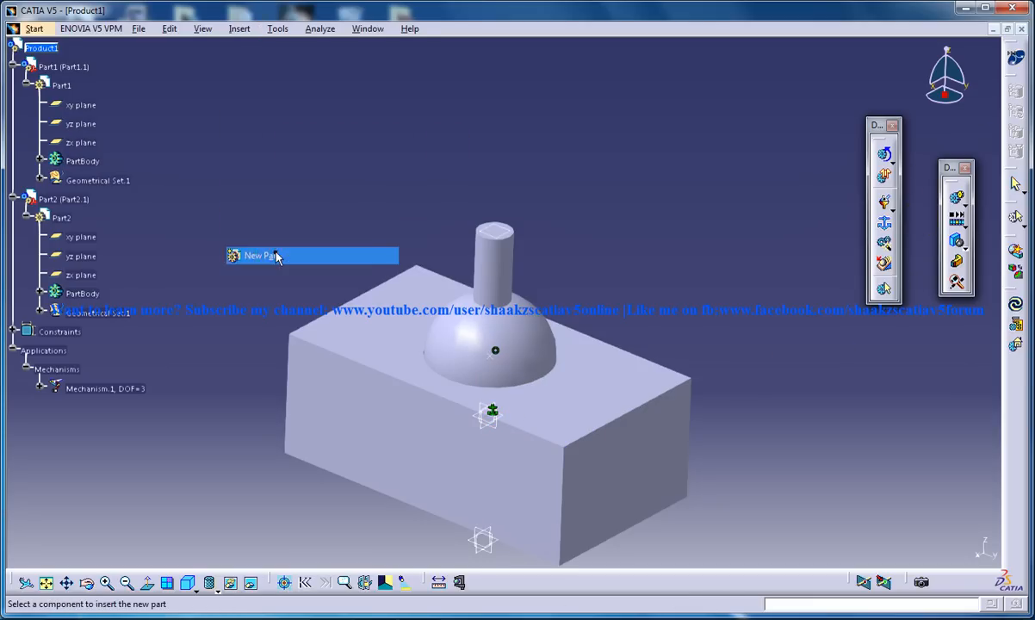
- Add a new part to Product1 with a vertical line and a plane normal to it, then return to Product1
click(259, 255)
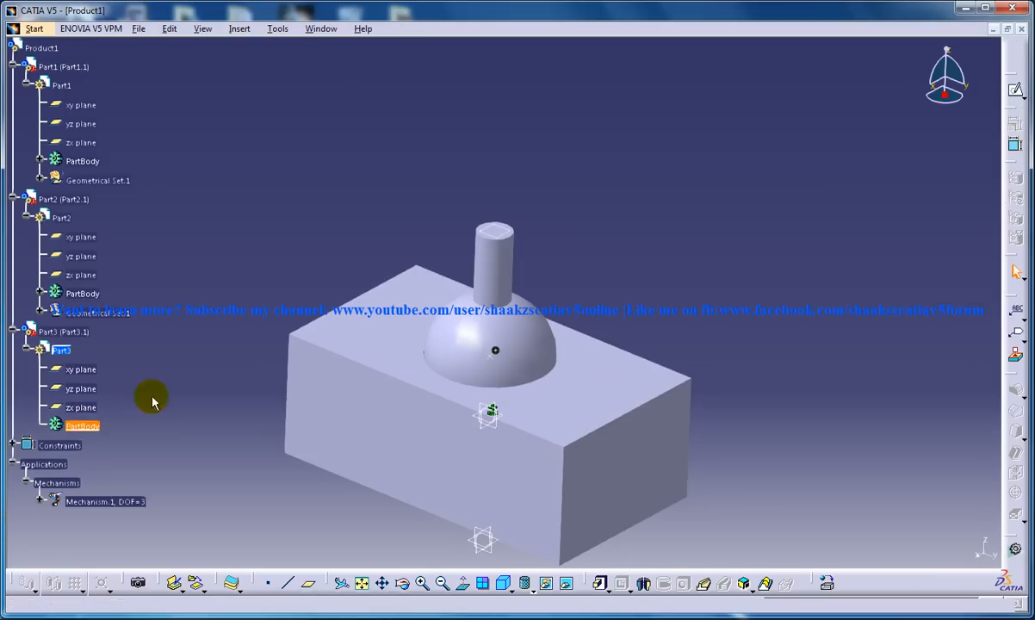
click(81, 389)
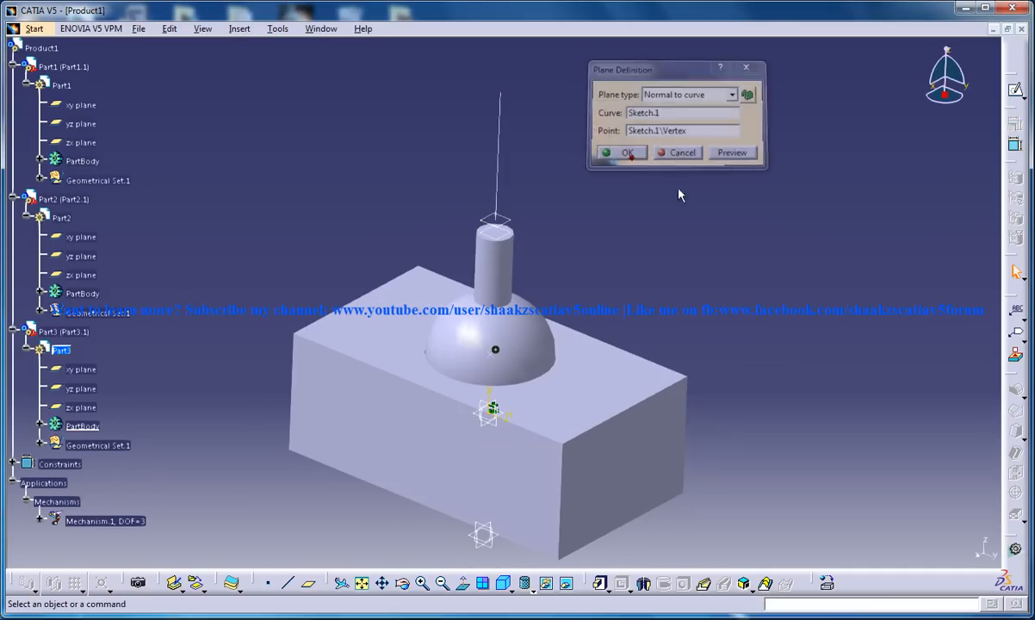
click(627, 152)
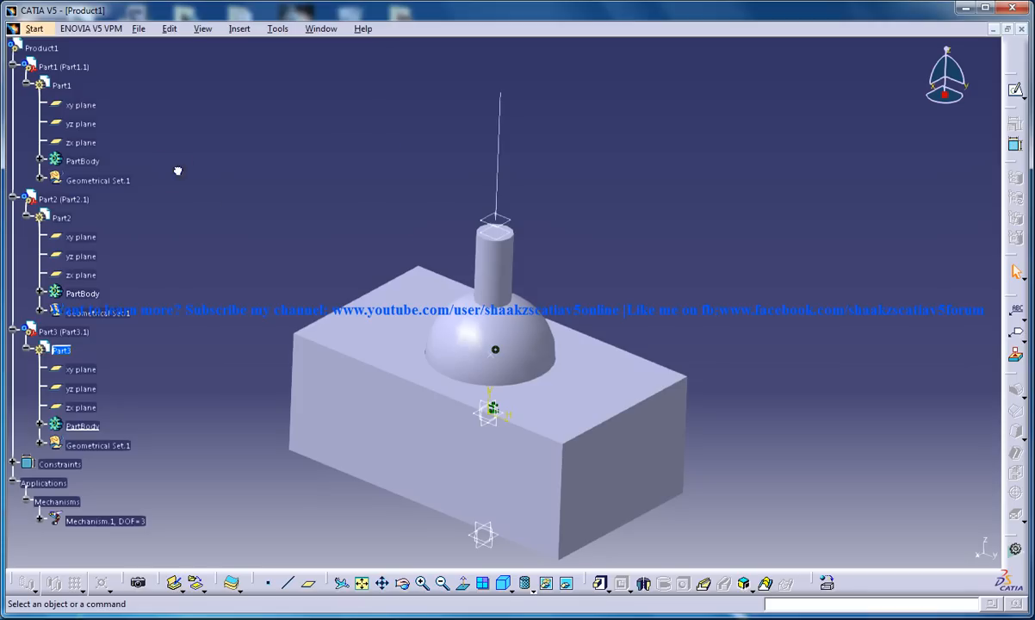
click(43, 49)
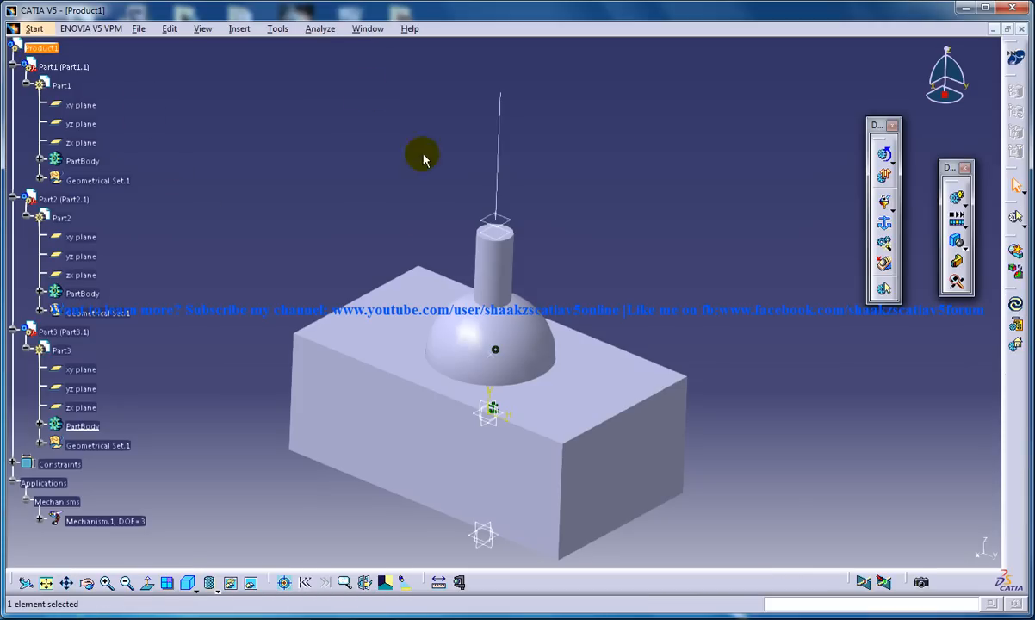
mouse_move(616, 140)
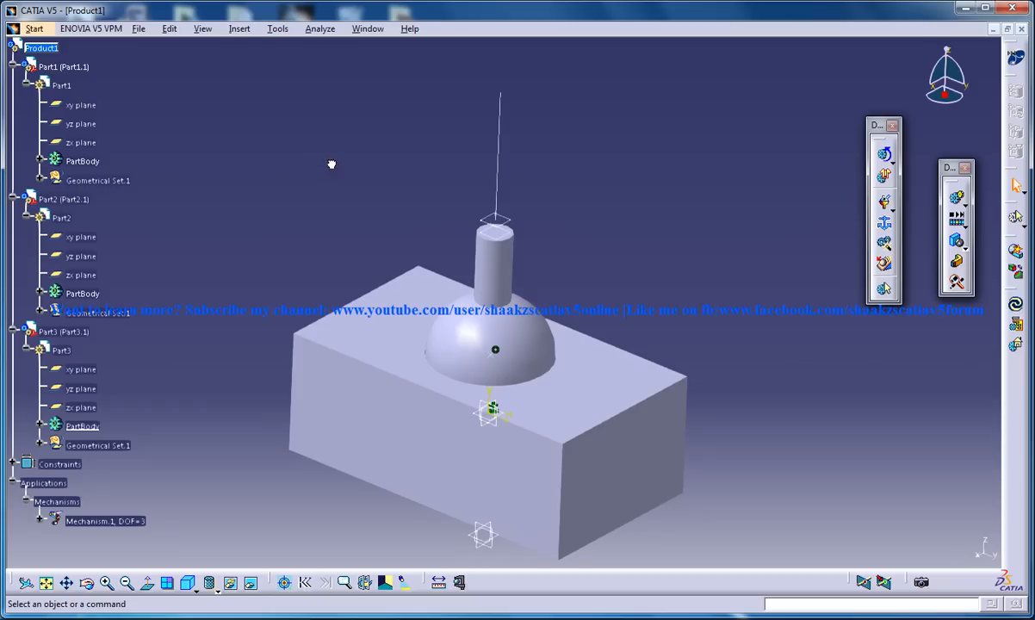
click(239, 28)
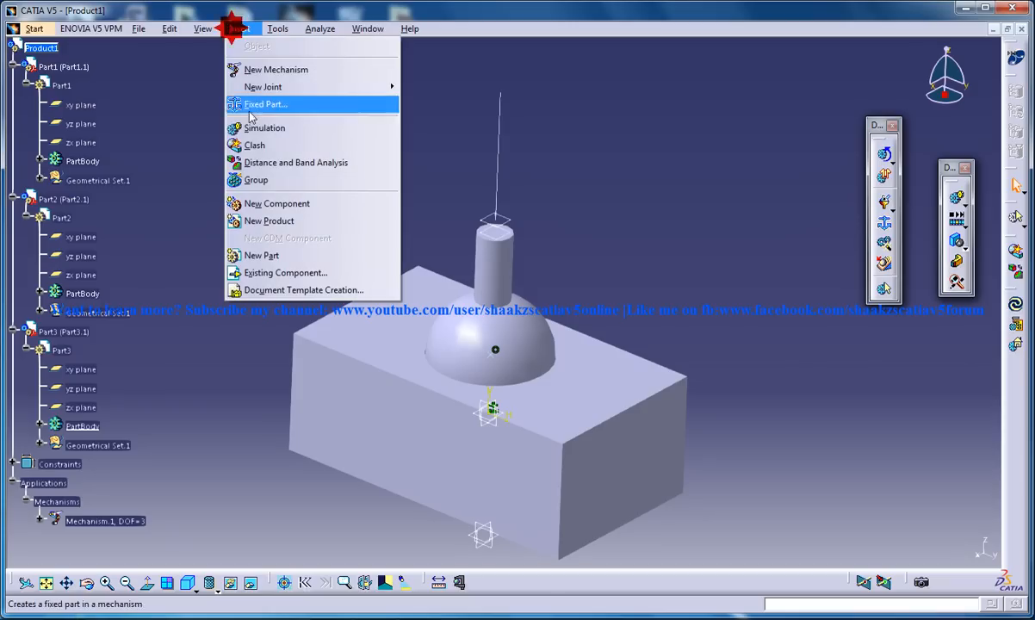
mouse_move(291, 128)
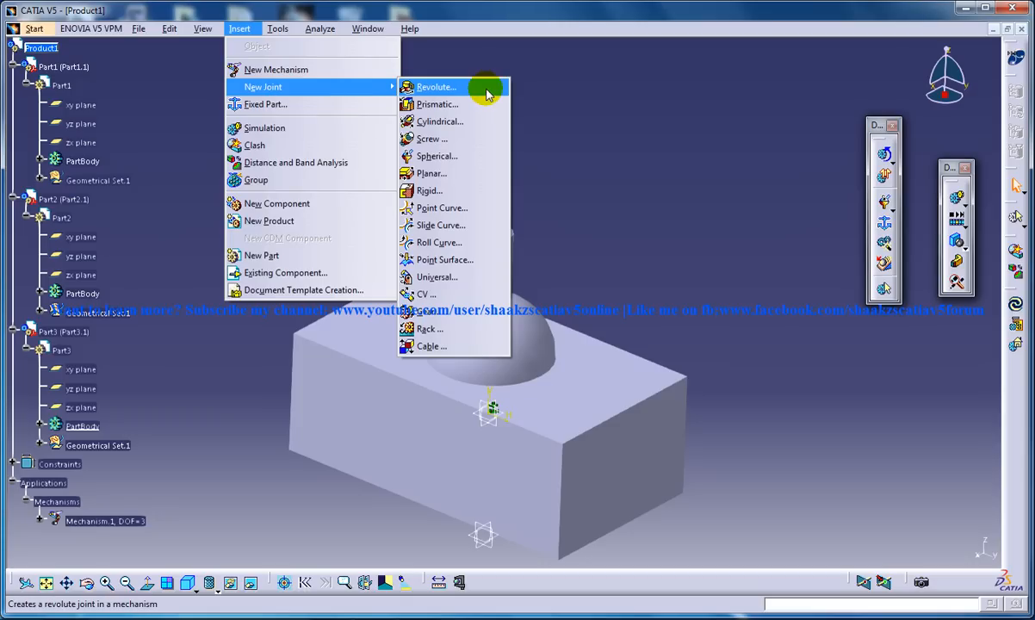
mouse_move(465, 138)
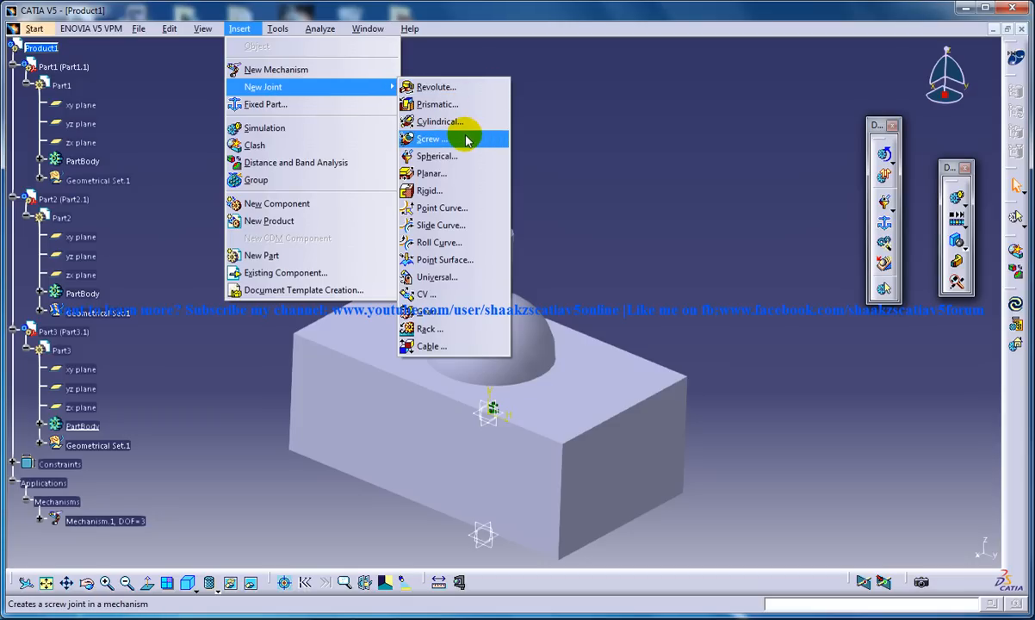
mouse_move(448, 155)
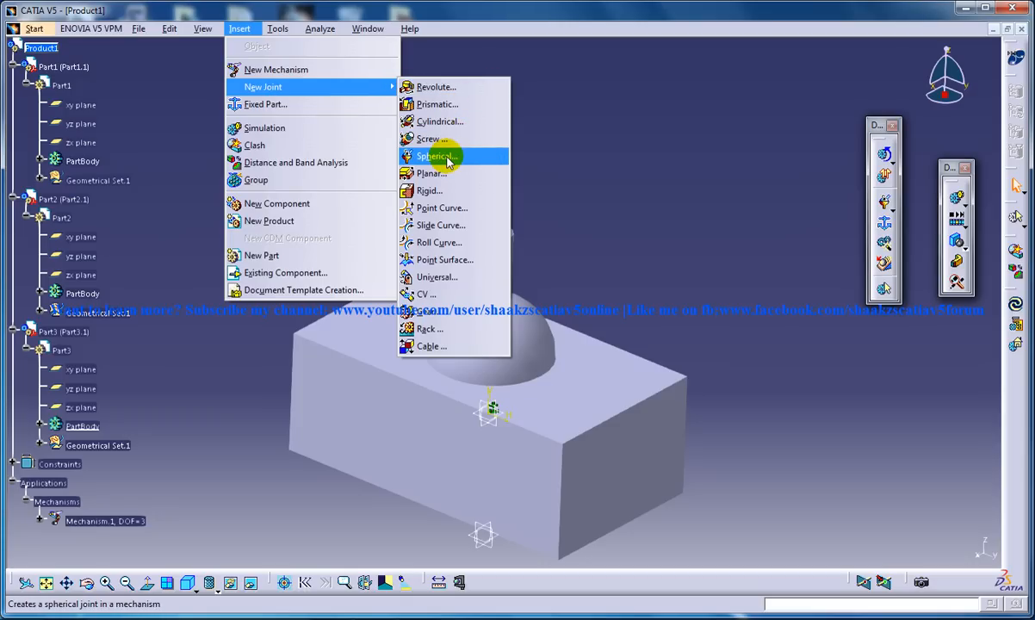
mouse_move(444, 258)
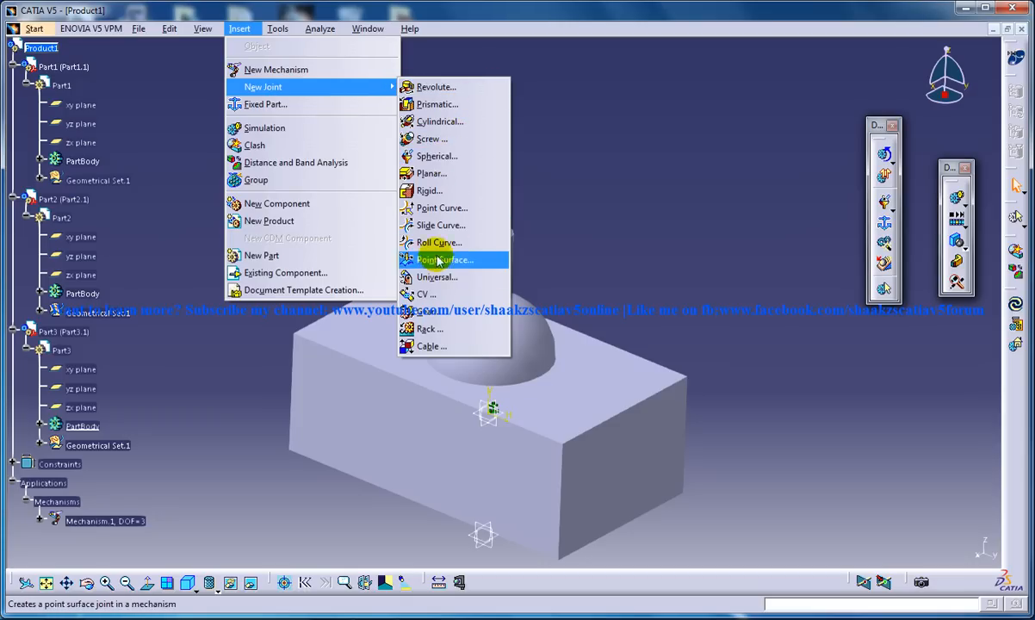
mouse_move(440, 155)
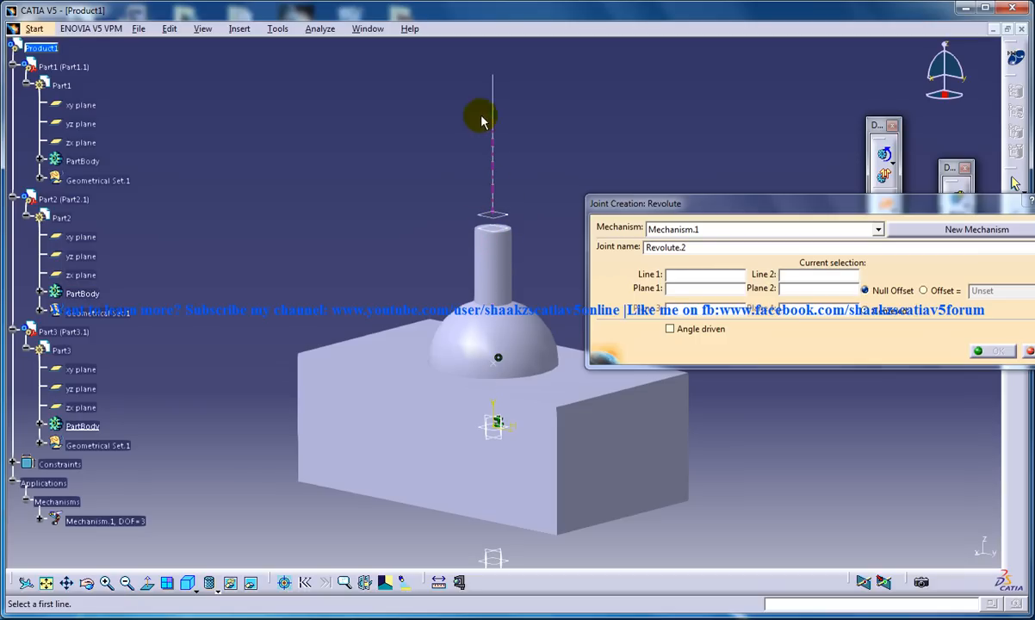
- Create Revolute.2 from Part2's and Part3's axes and matching planes, angle driven
drag(482, 120, 496, 275)
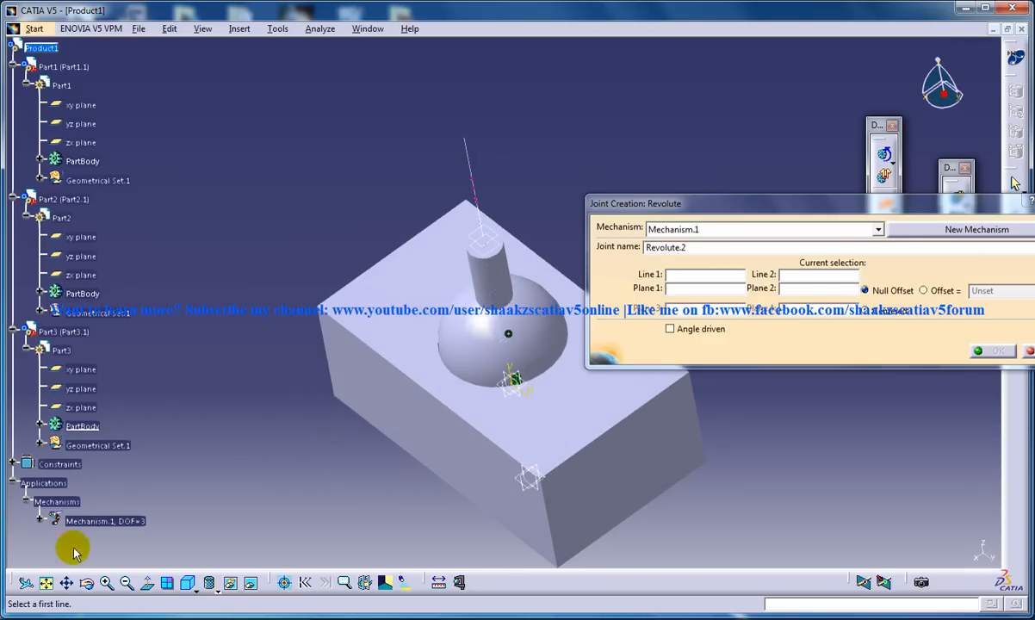
mouse_move(524, 304)
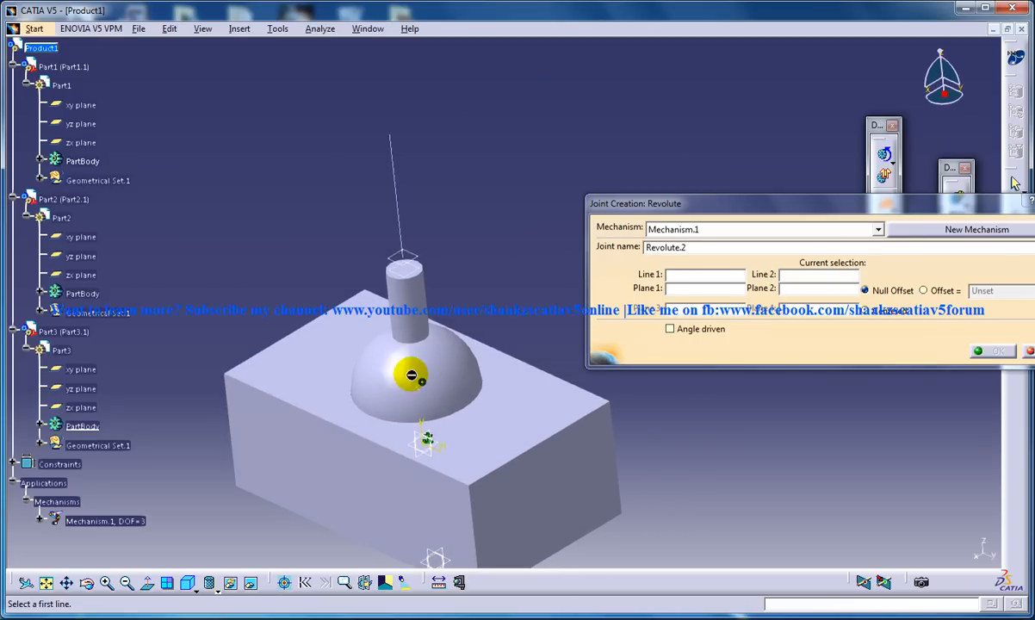
click(396, 159)
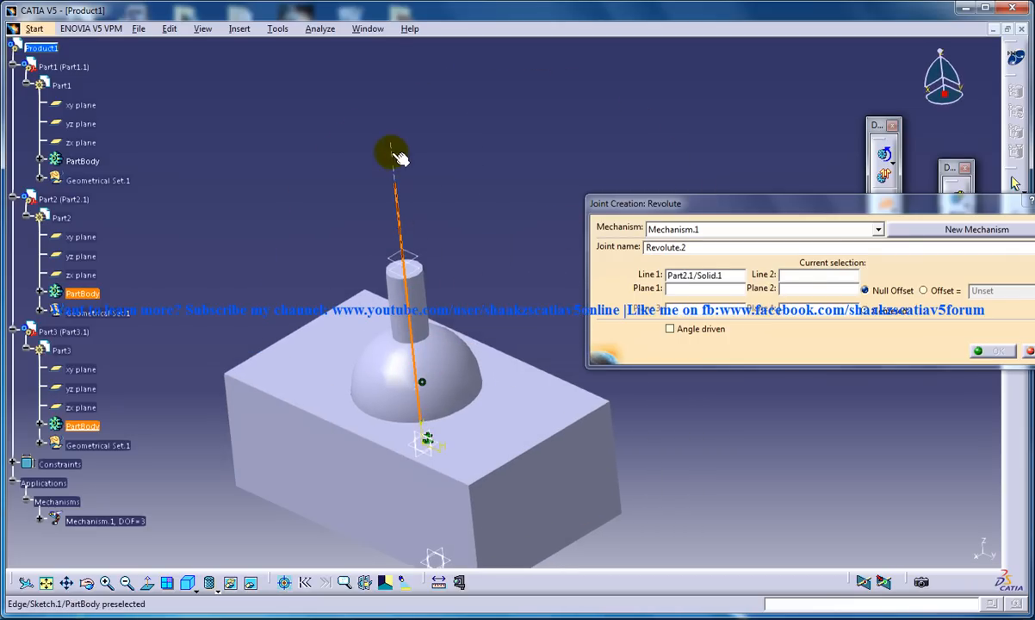
click(422, 267)
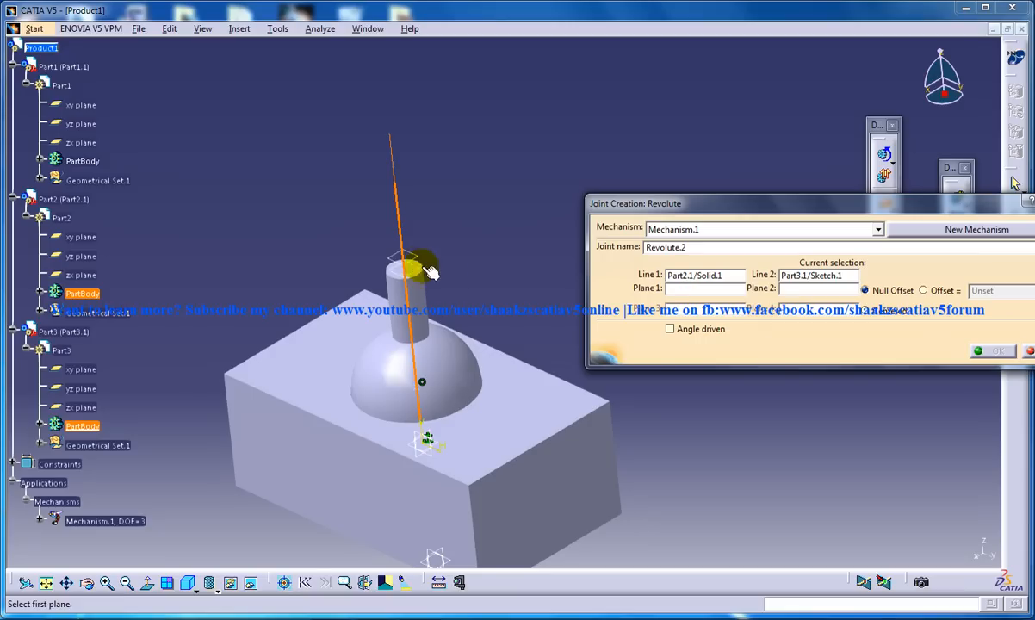
mouse_move(413, 279)
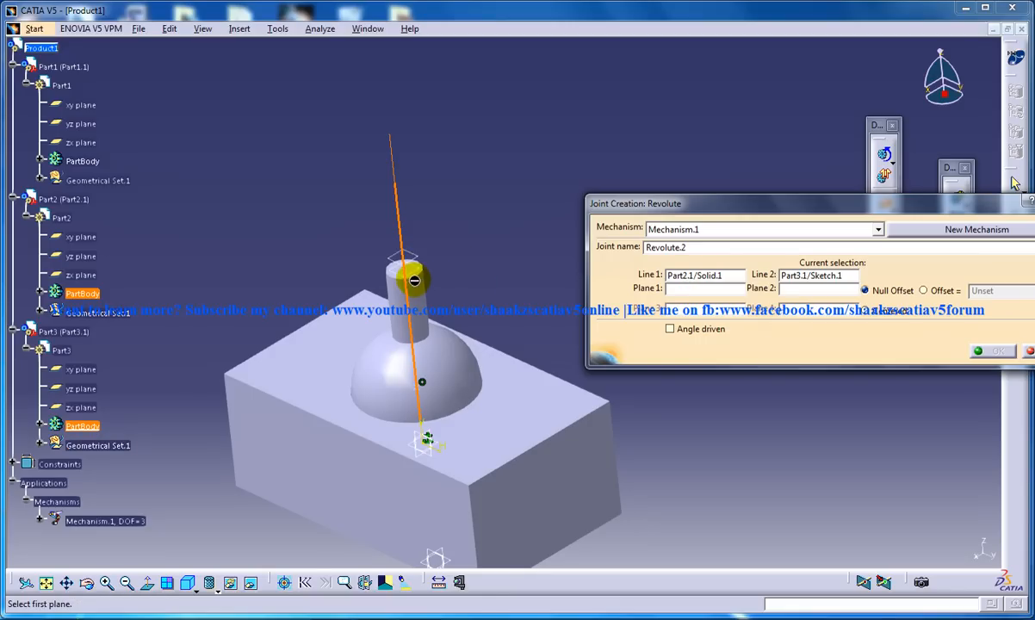
click(412, 279)
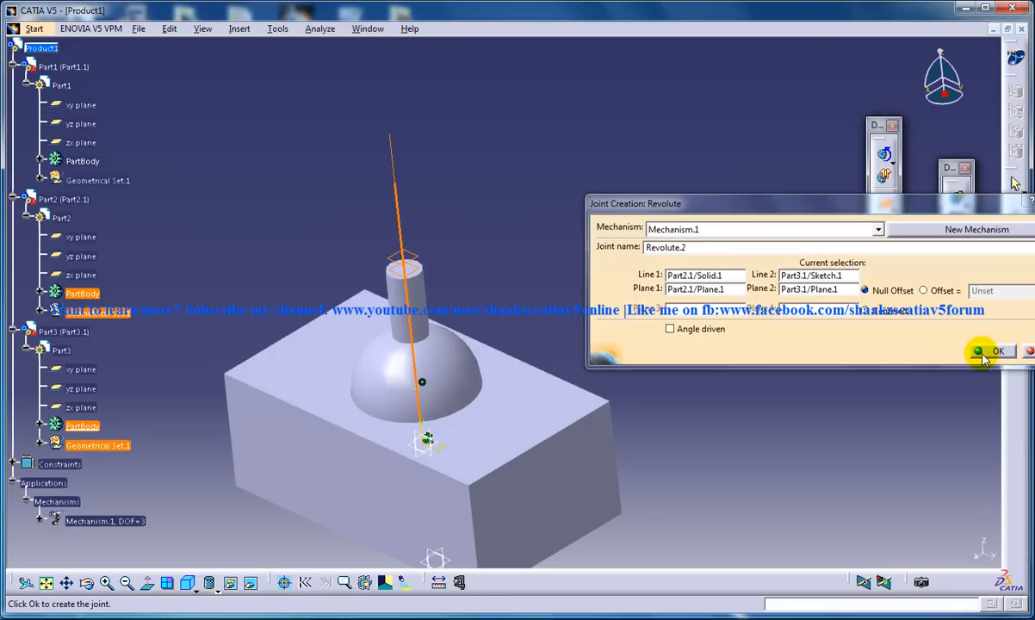
mouse_move(685, 329)
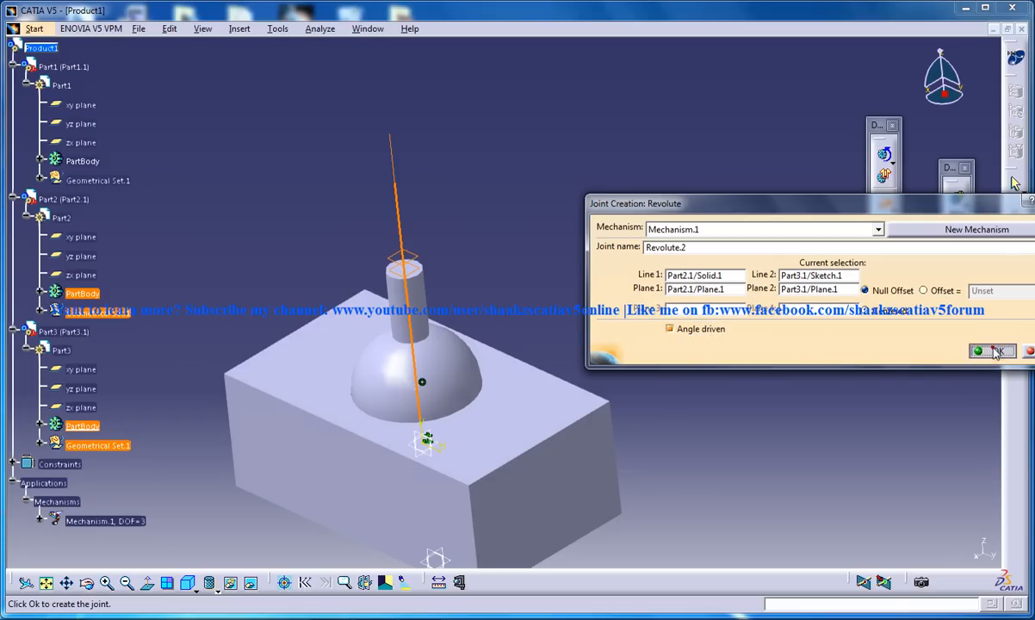
click(993, 351)
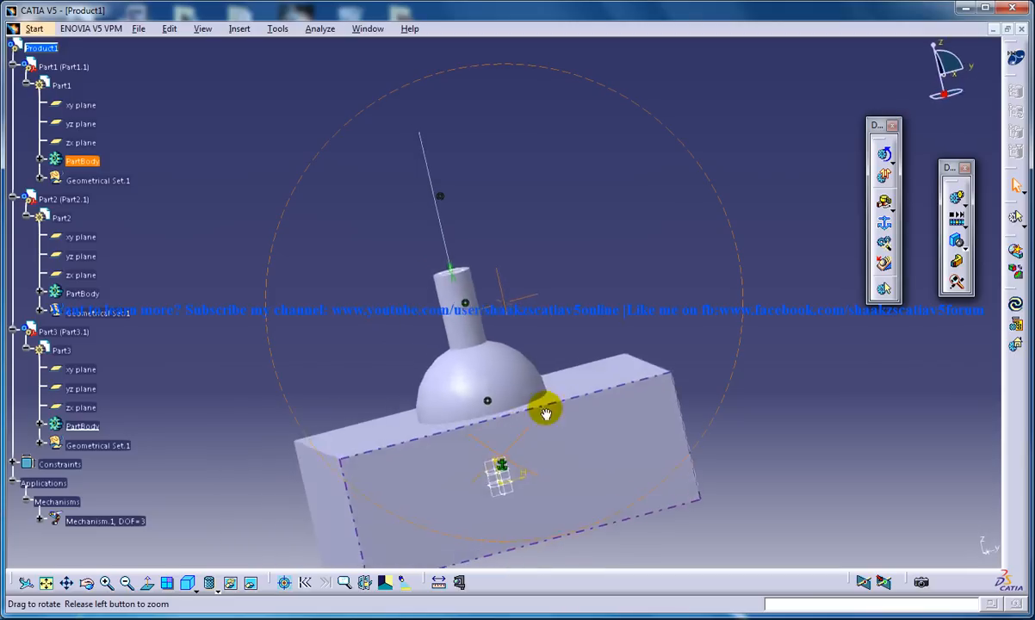
- Inspect the assembly and bring up the mechanism Insert commands
drag(546, 412, 527, 376)
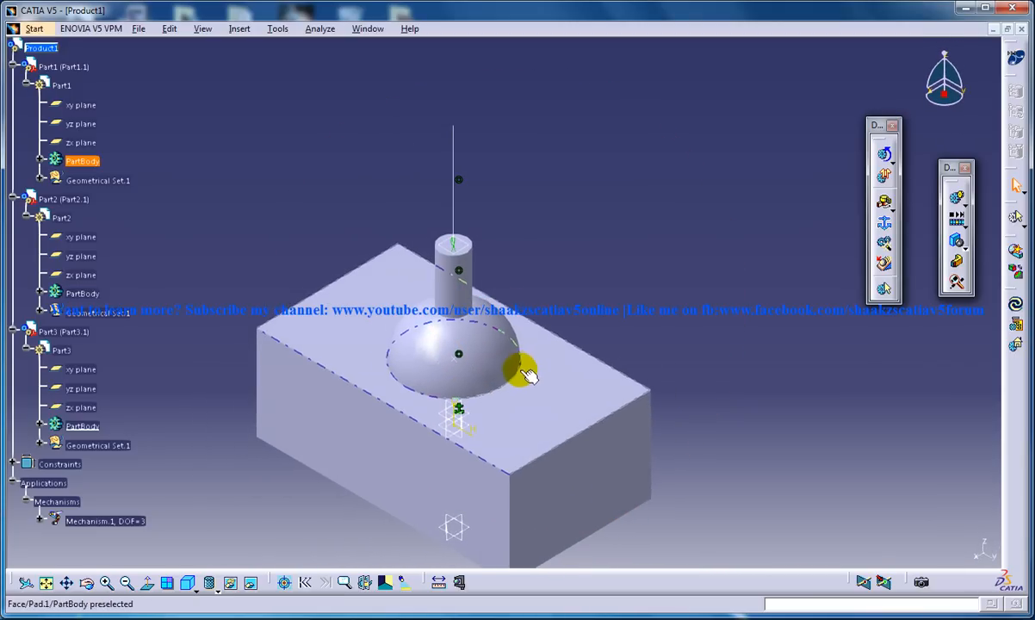
mouse_move(483, 293)
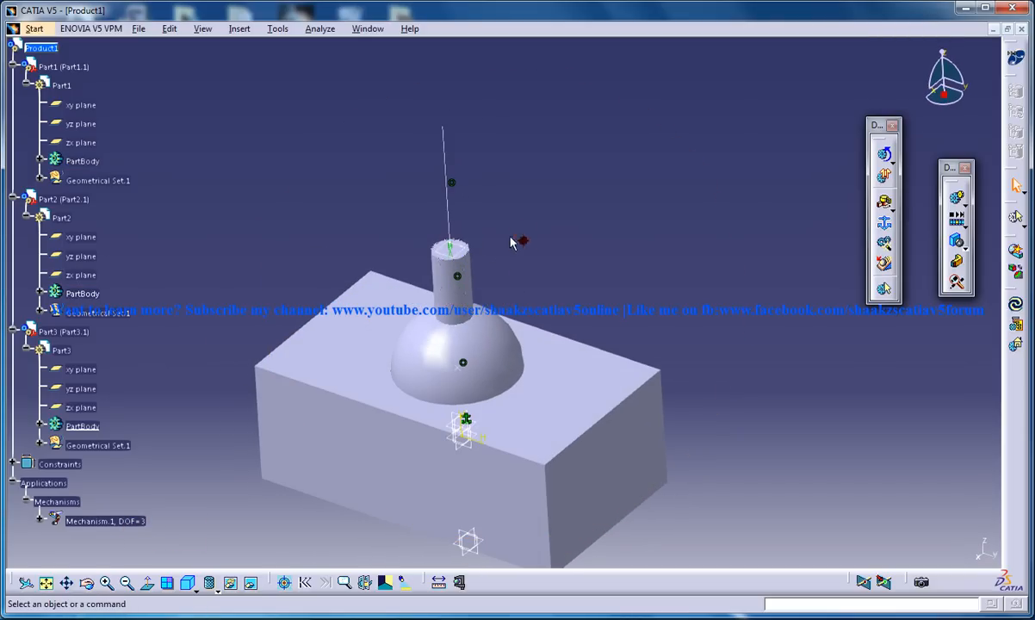
click(240, 28)
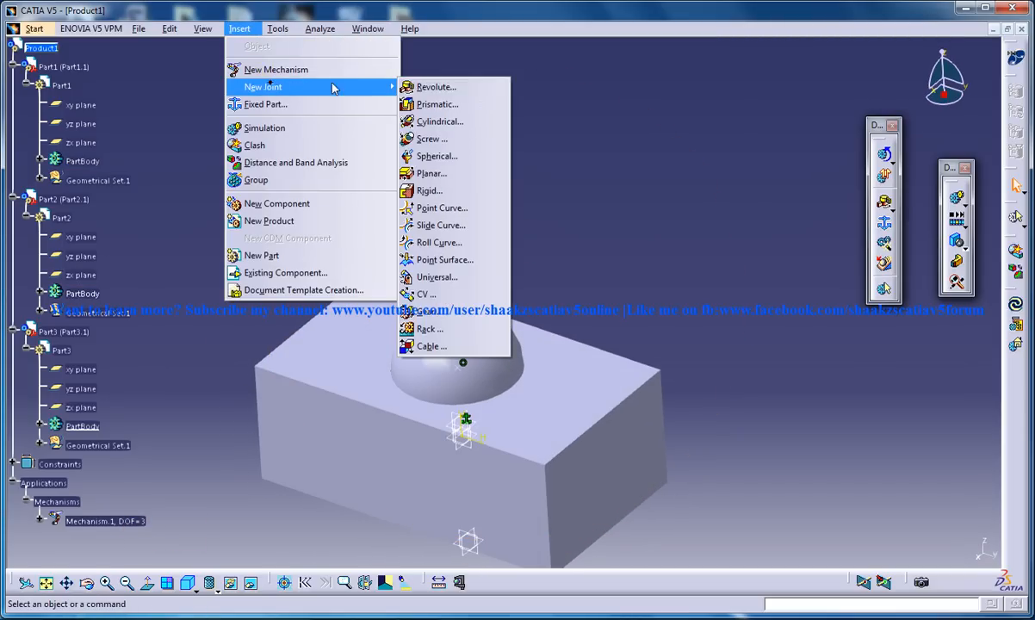
- Fix the base Part1 in Mechanism.1 and acknowledge it can be simulated
click(431, 190)
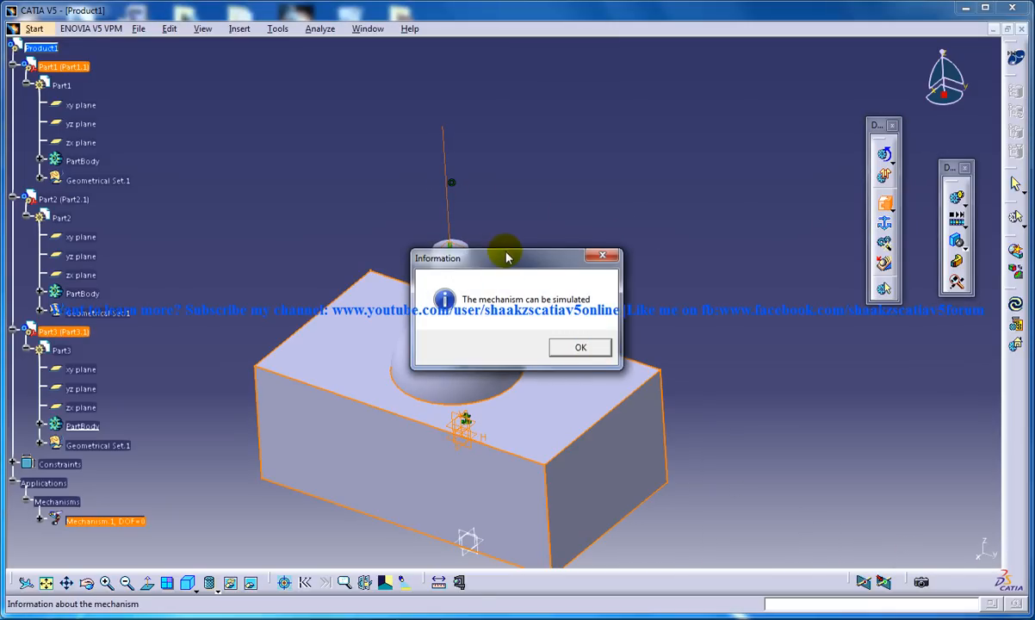
mouse_move(552, 314)
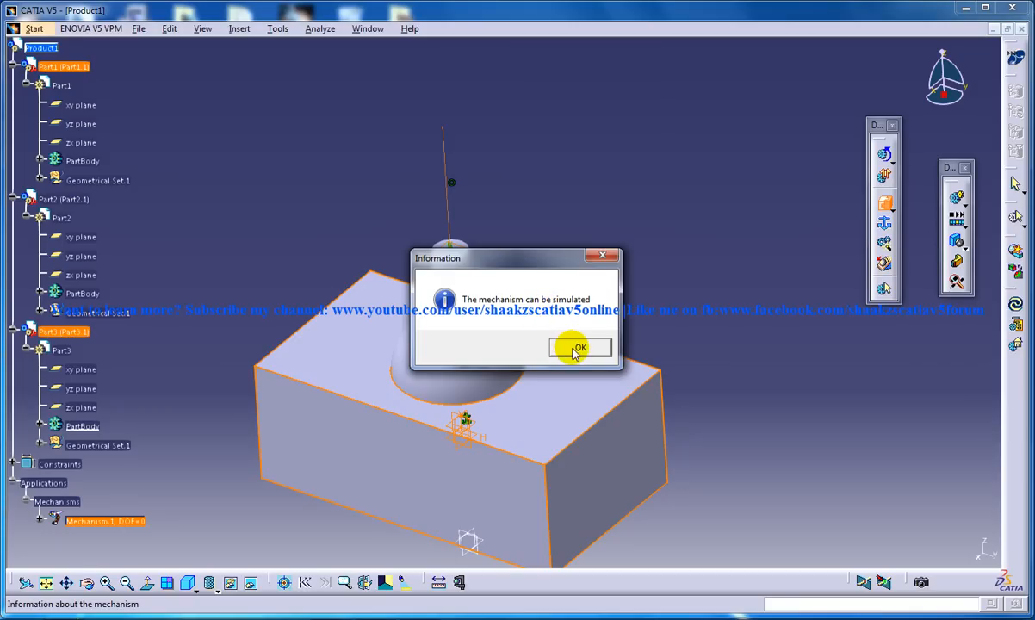
click(579, 348)
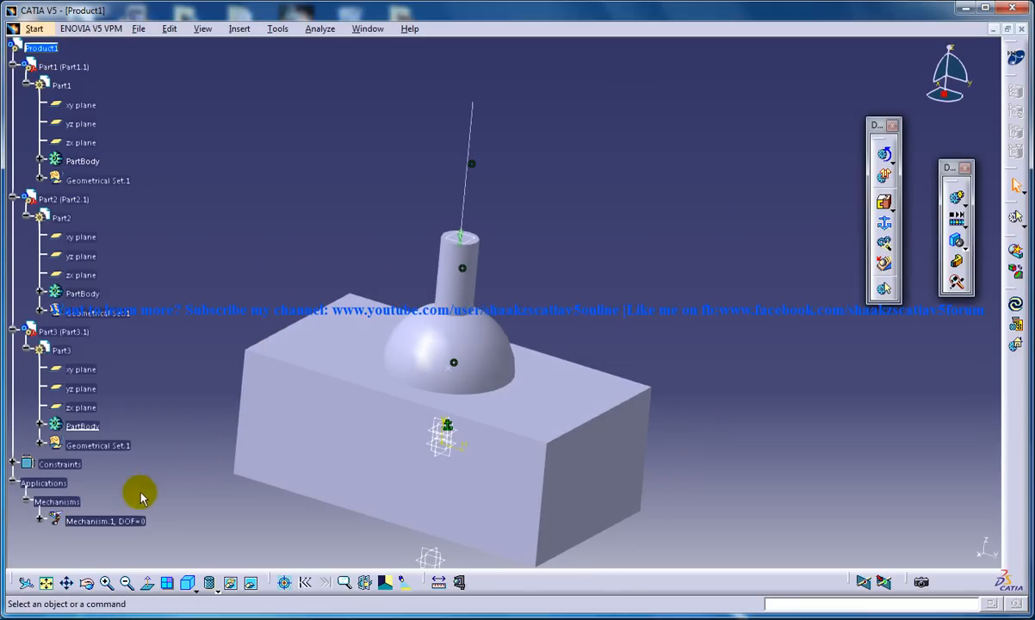
mouse_move(34, 527)
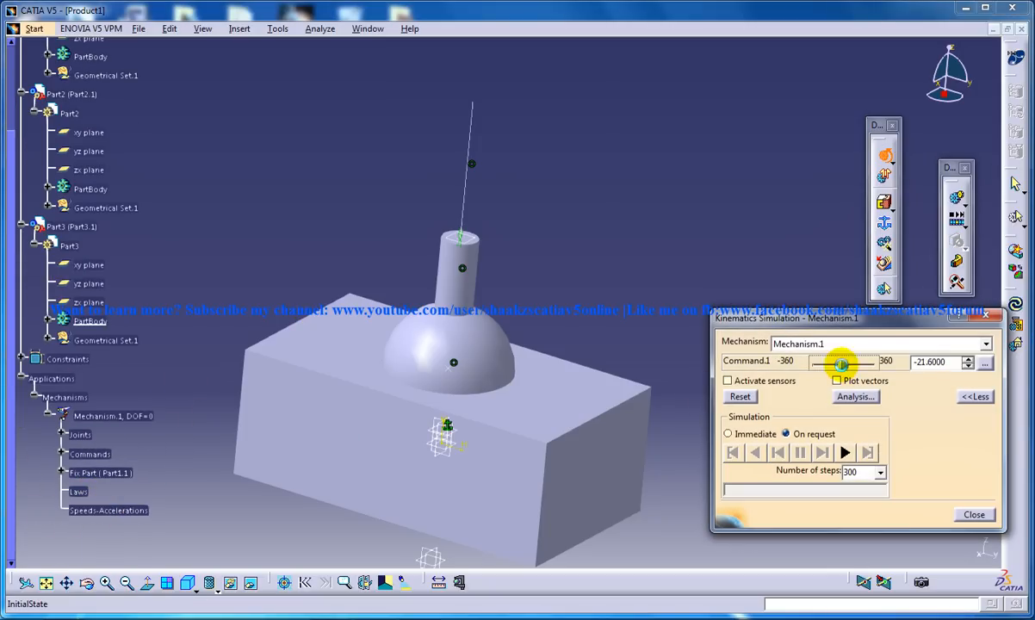
- Sweep the Command.1 slider to rotate the pin, reset to start, and play the simulation
drag(843, 362, 827, 364)
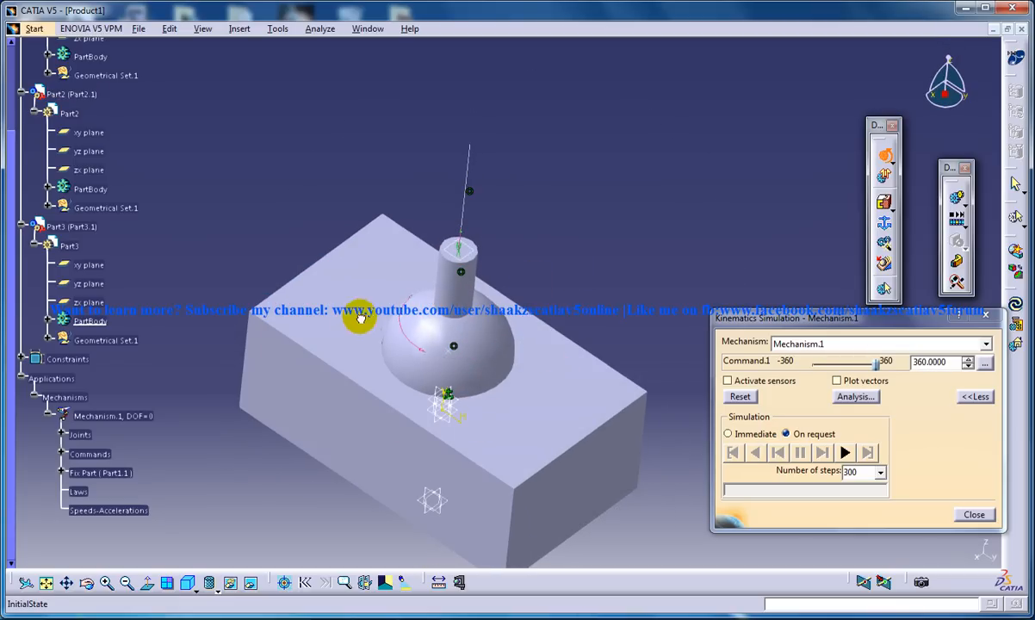
click(869, 451)
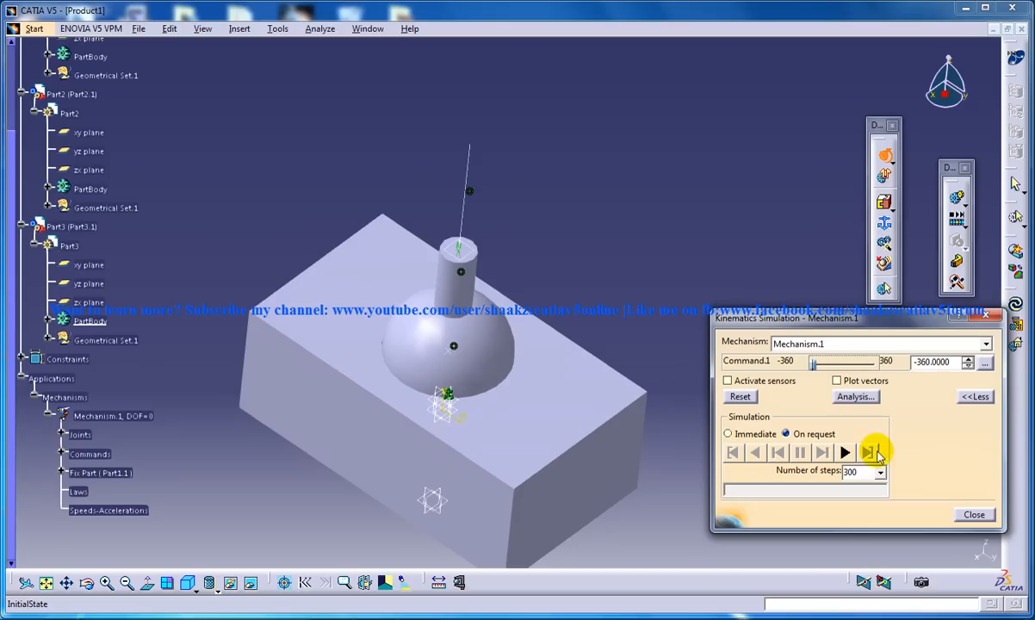
click(868, 451)
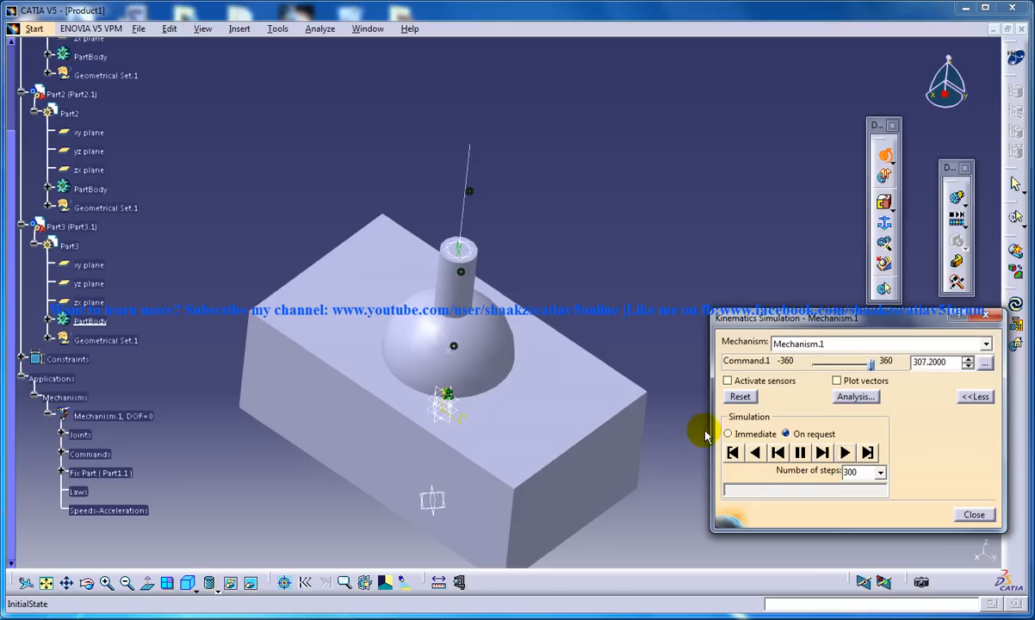